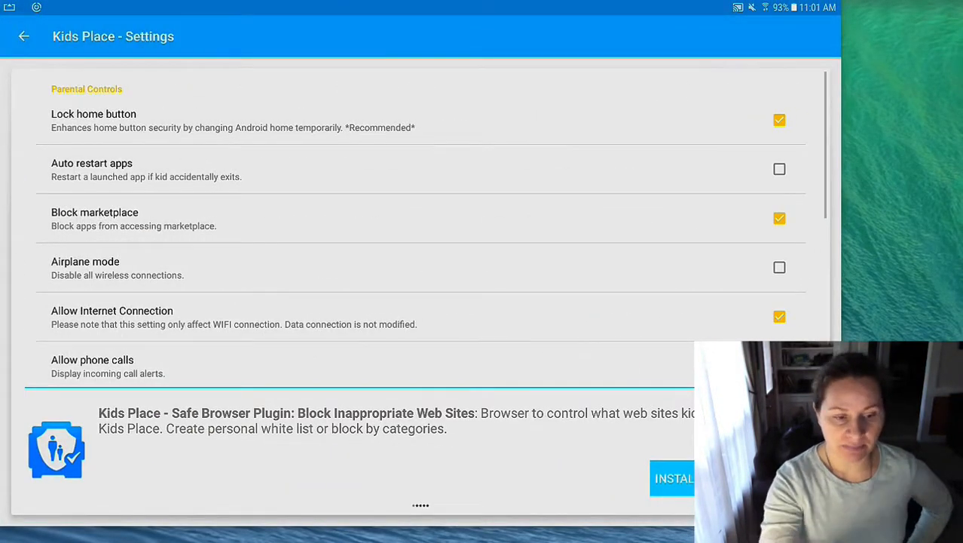
- Uncheck Allow Internet Connection and bring up the Kids Place Premium advanced settings page
click(779, 317)
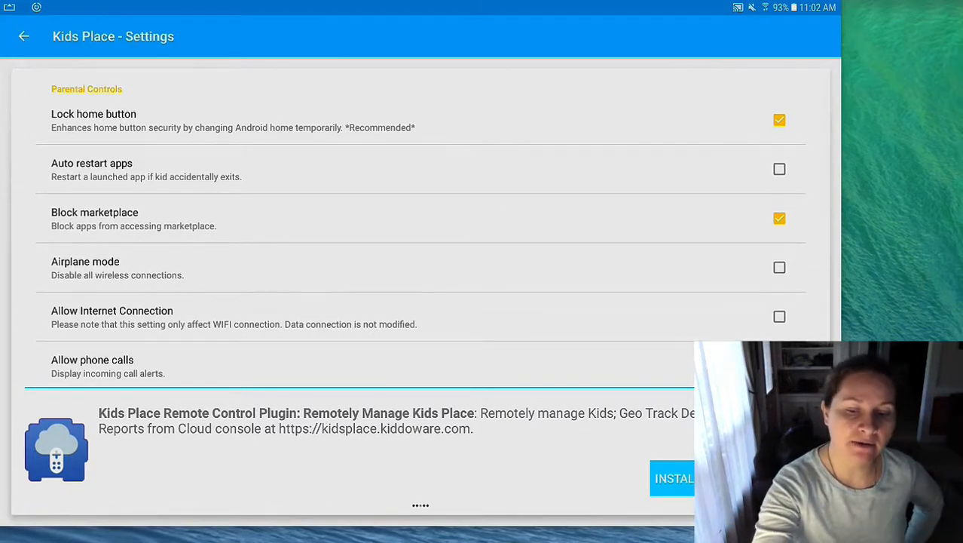
click(28, 36)
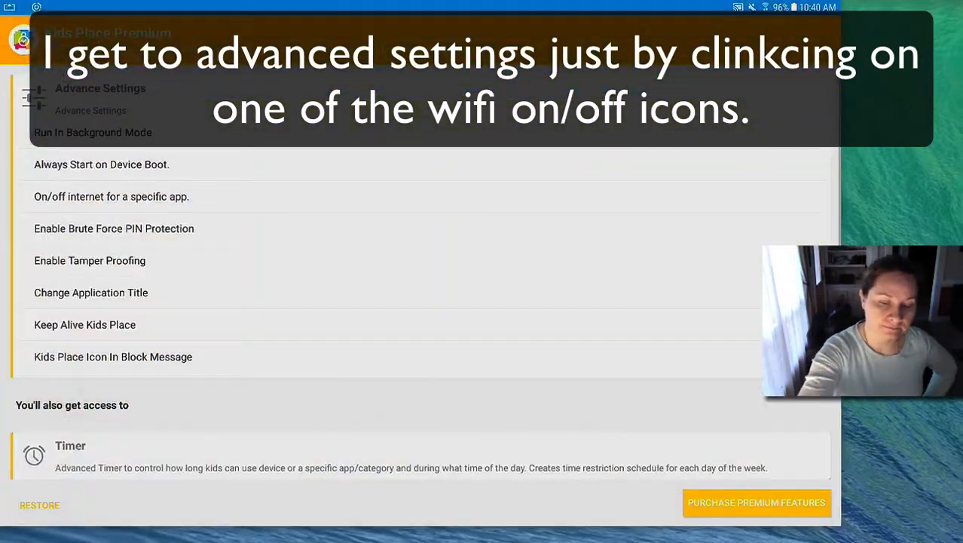
- Leave the Whitelist screen and enter the four-digit parent PIN
scroll(down, 3)
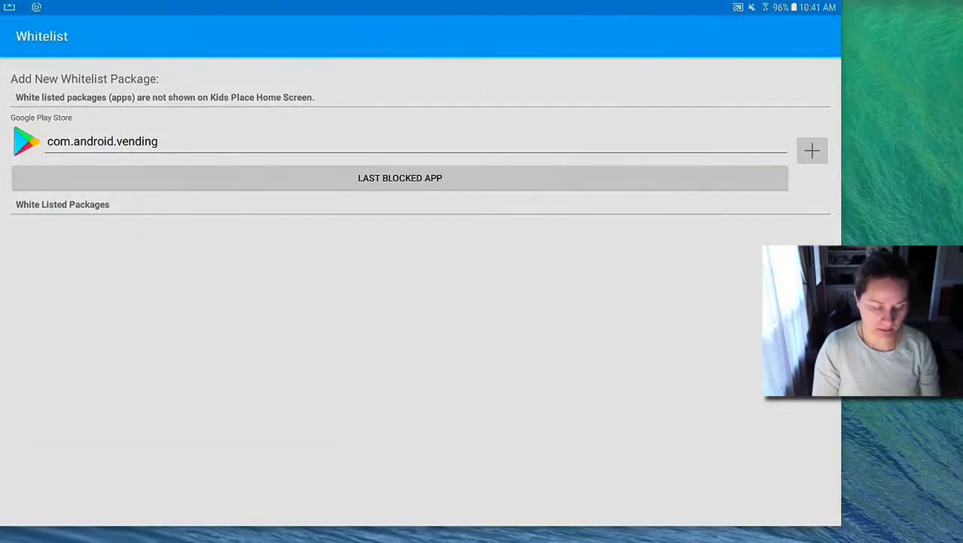
click(812, 150)
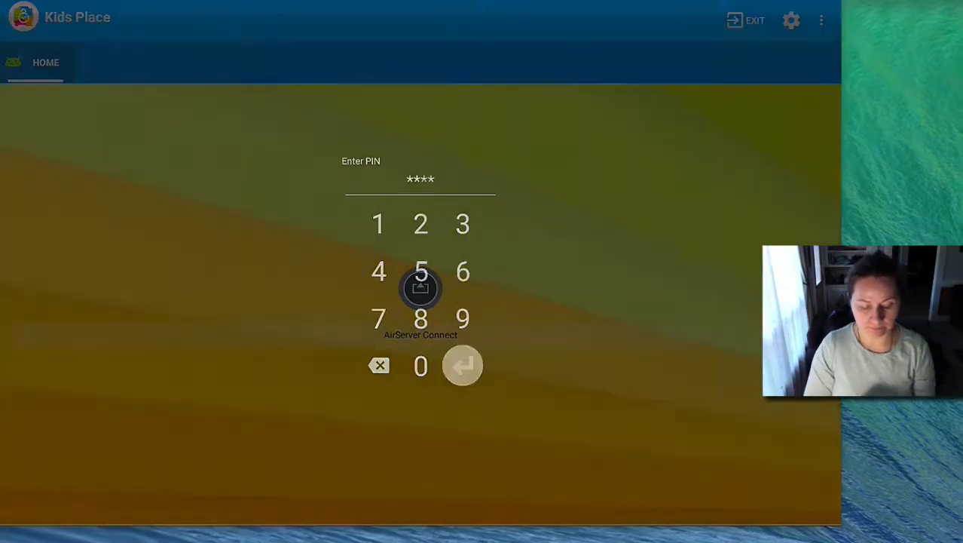
- Confirm the PIN, purchase Kids Place Premium Features, and reach the Manage Apps screen
click(462, 366)
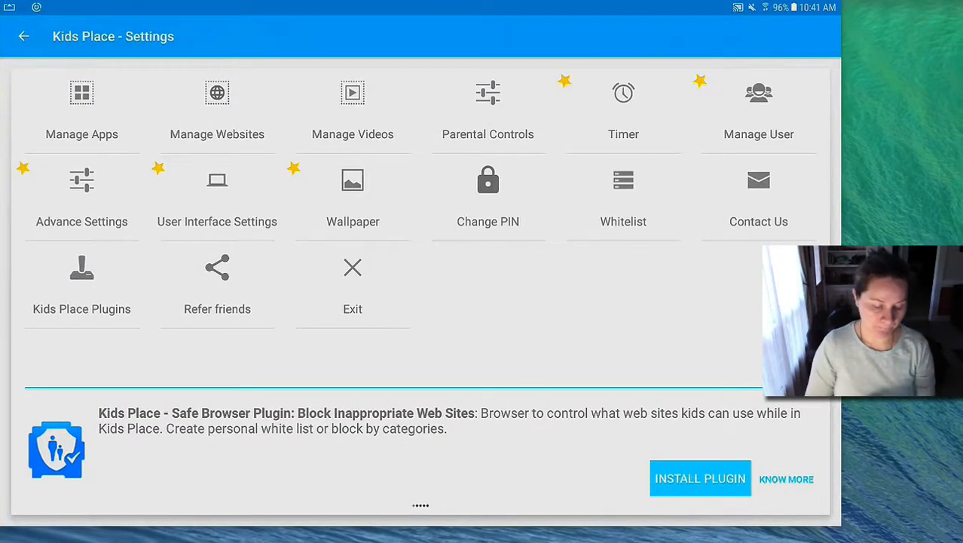
click(81, 98)
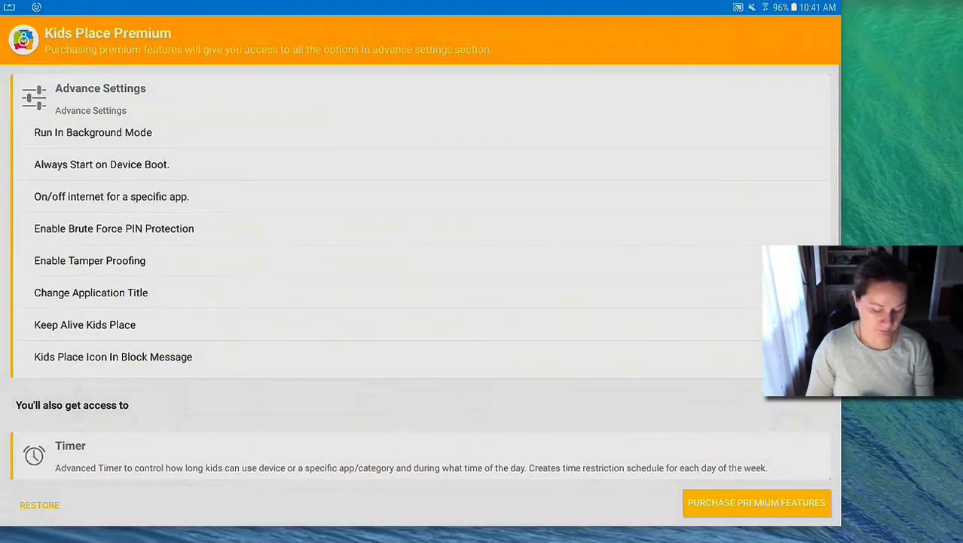
click(755, 501)
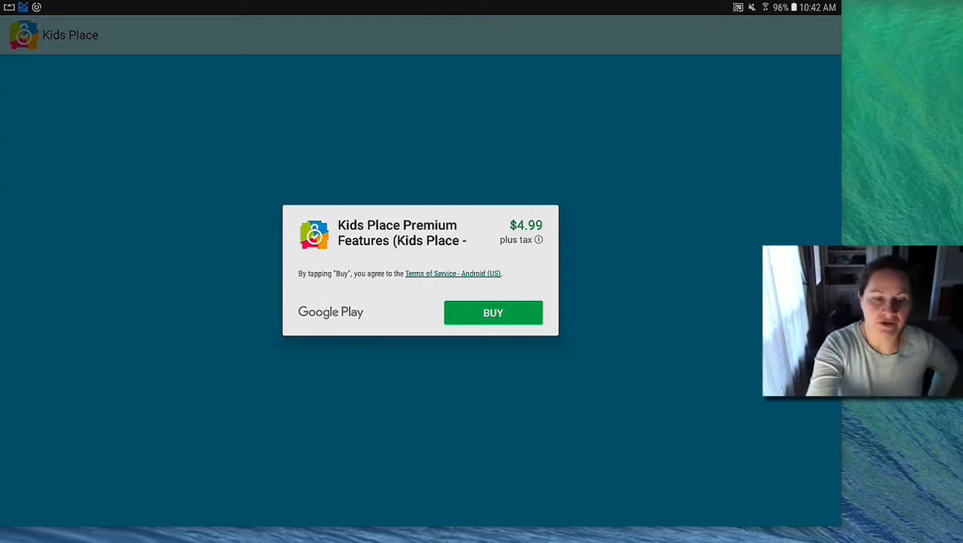
click(493, 312)
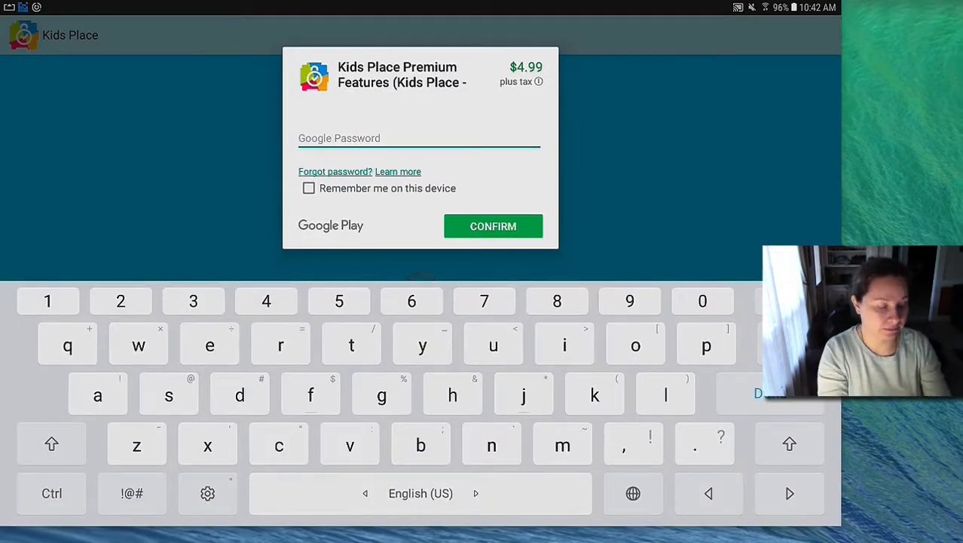
click(492, 227)
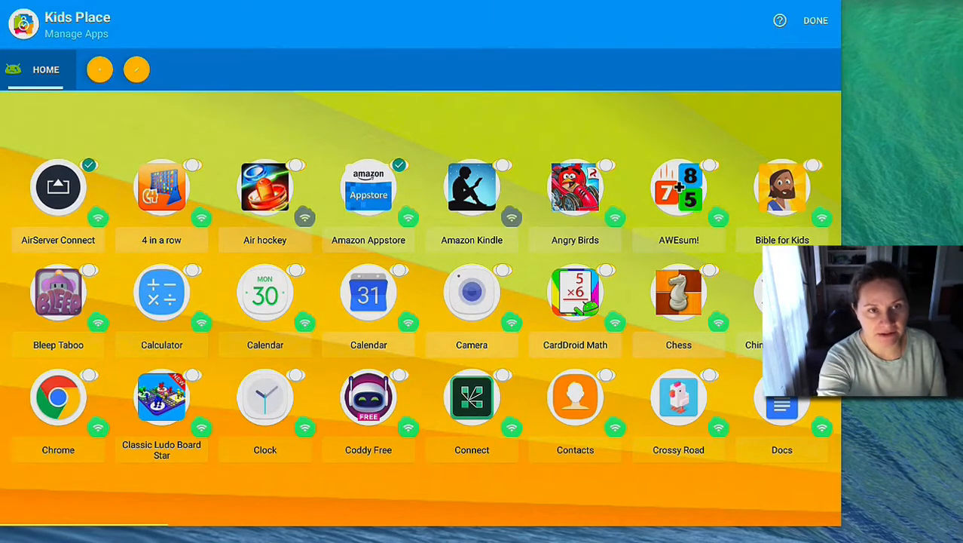
- Allow internet for Amazon Kindle, switch it off for Angry Birds, and return home
click(472, 186)
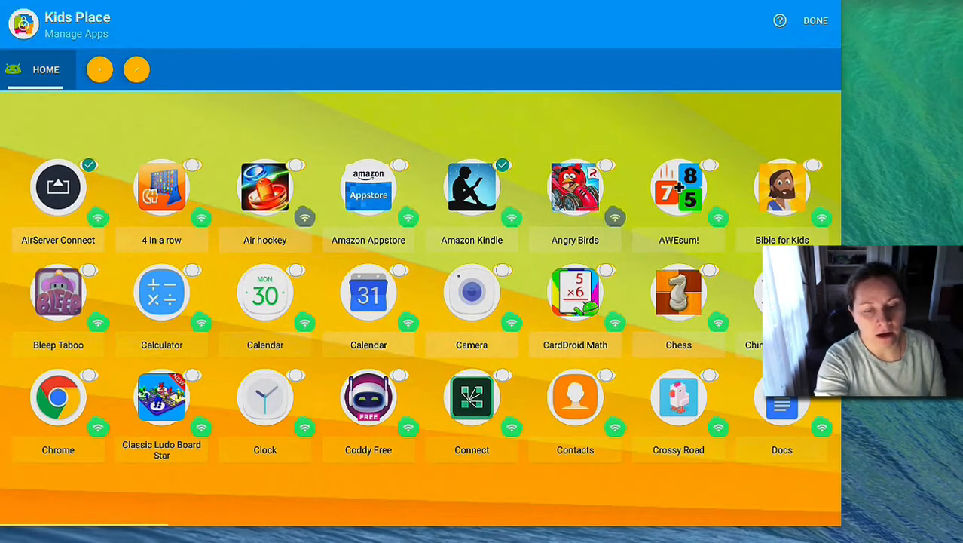
click(816, 20)
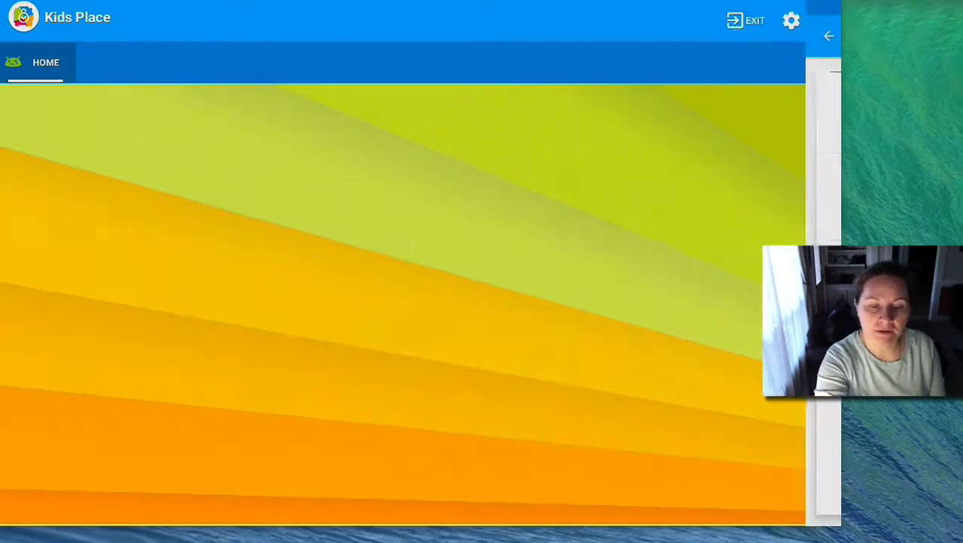
- Open the Default profile's Daily Scheduler & Timer from the Timer settings
click(792, 21)
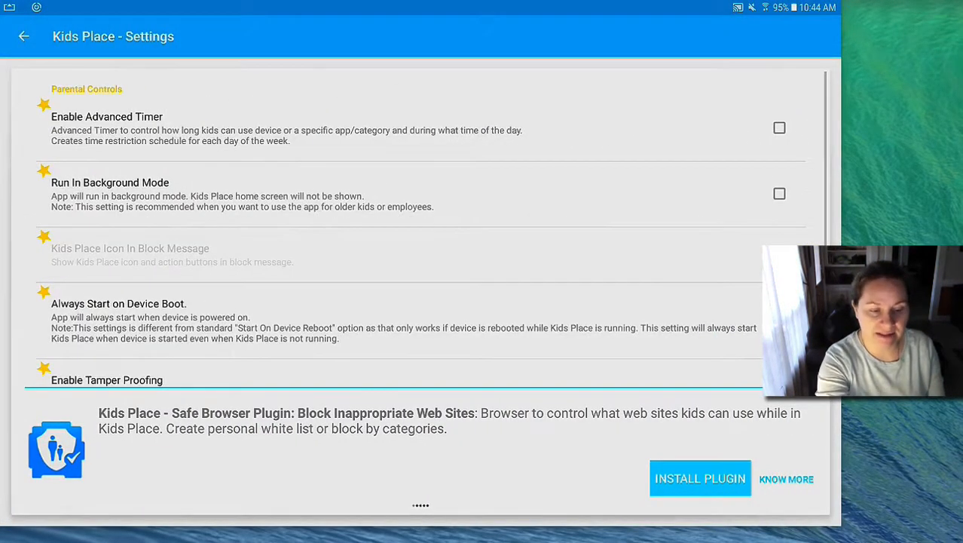
click(25, 36)
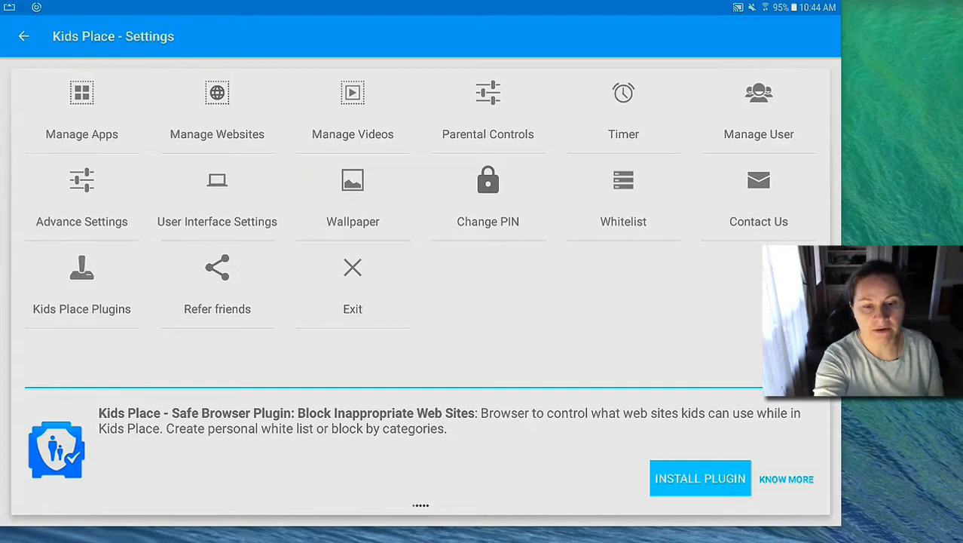
click(622, 105)
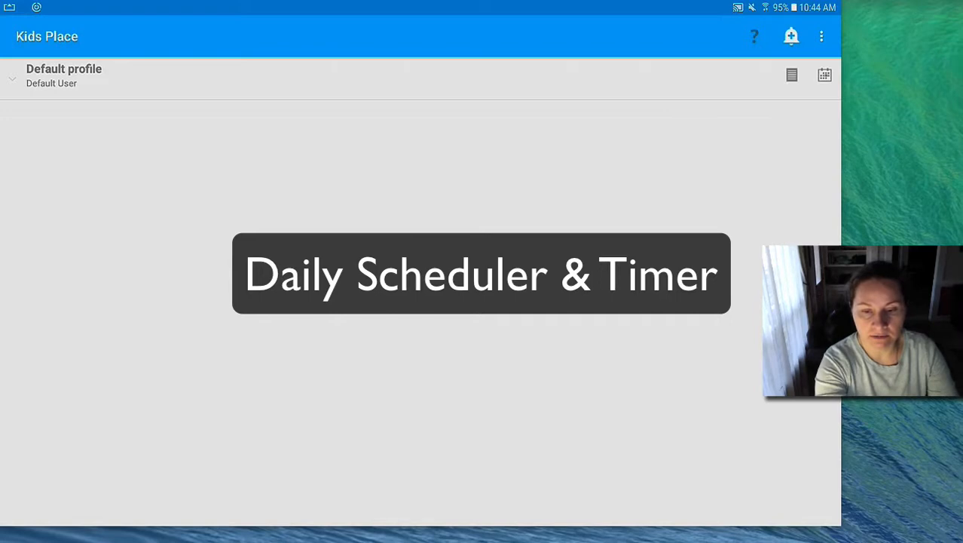
click(748, 37)
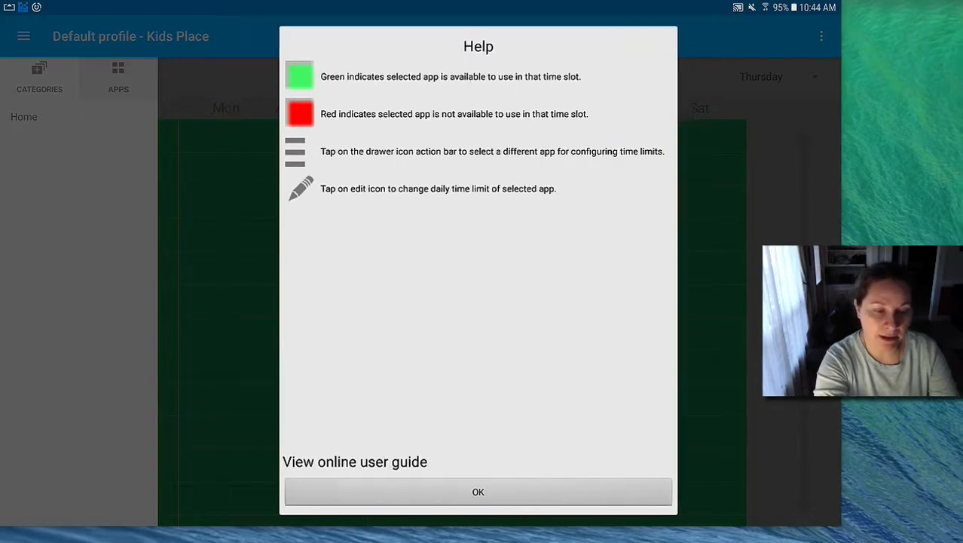
- Block Manic Math's Sunday time slots, then return to the Kids Place Timer screen
click(478, 492)
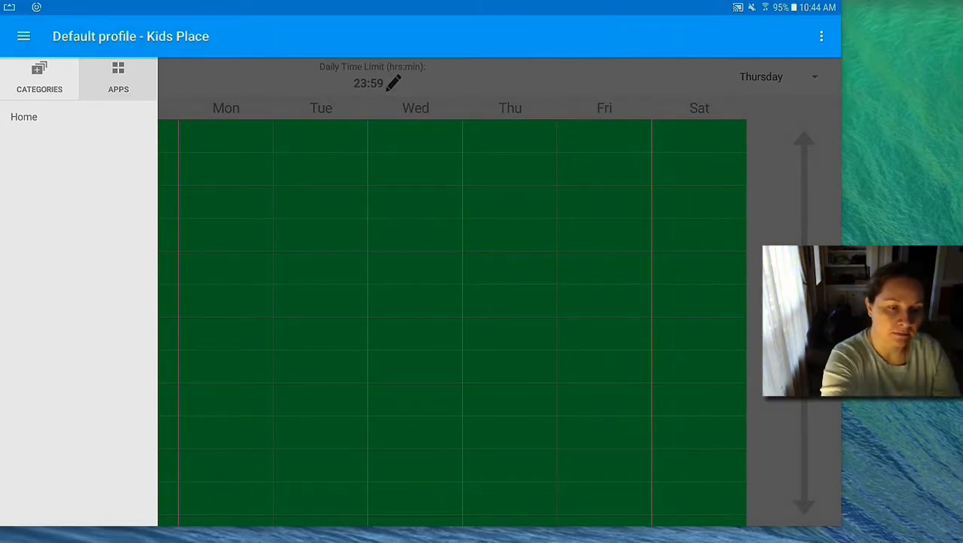
click(118, 77)
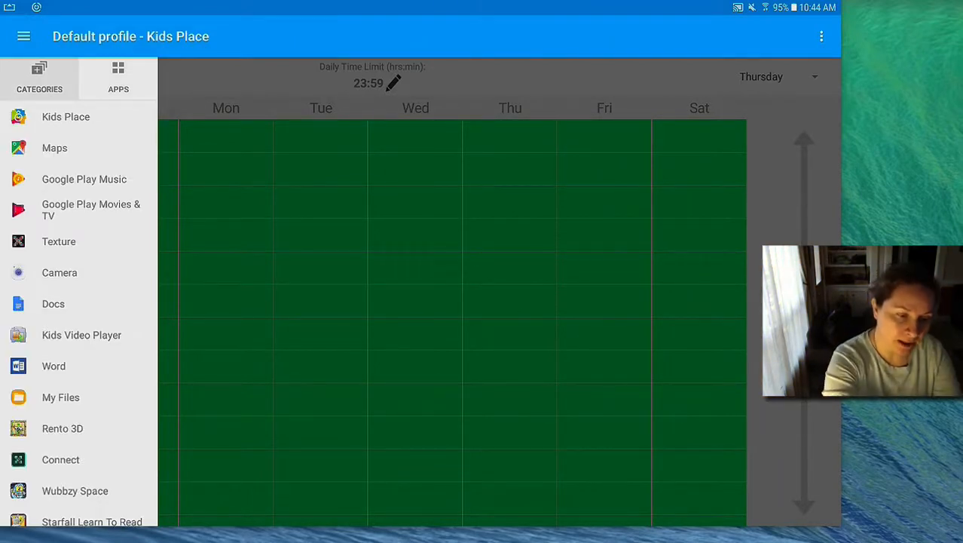
scroll(down, 3)
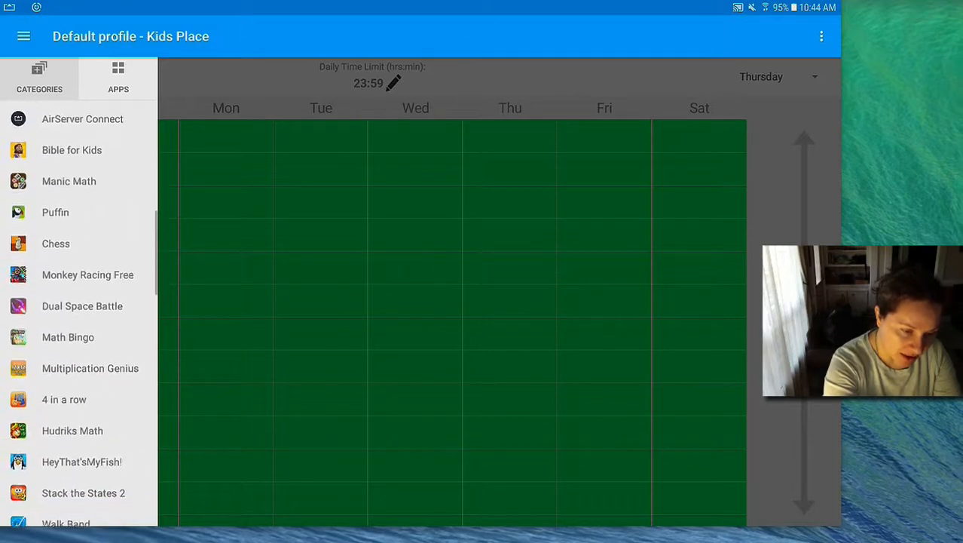
click(72, 430)
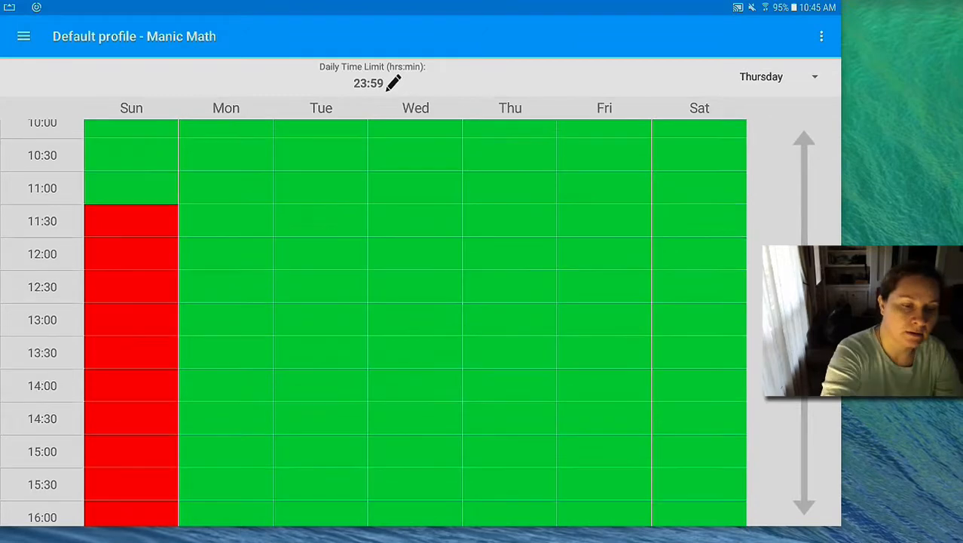
scroll(up, 3)
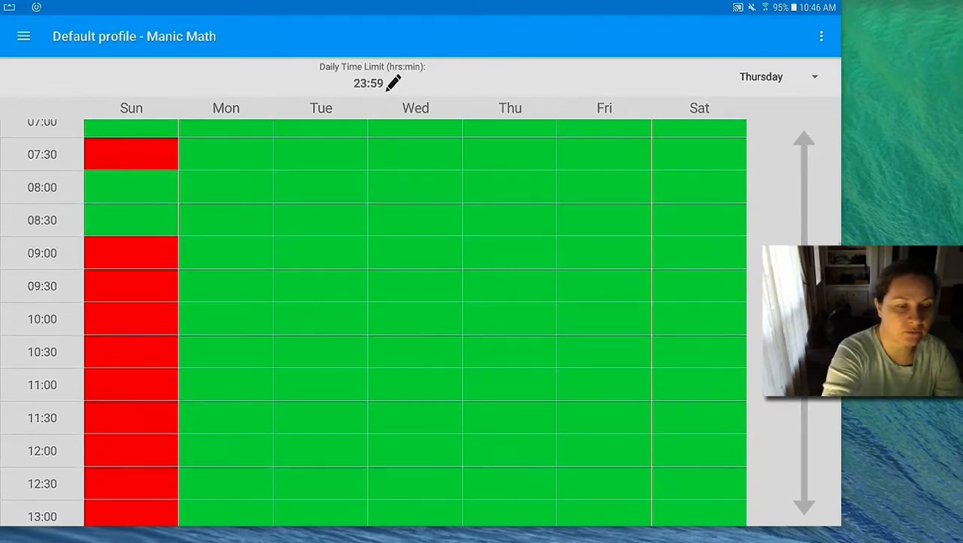
scroll(down, 3)
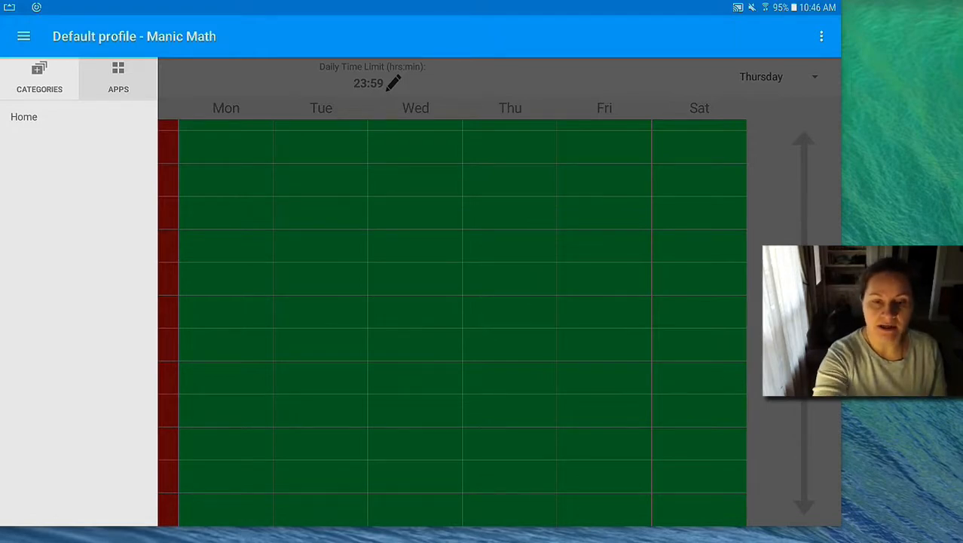
click(819, 36)
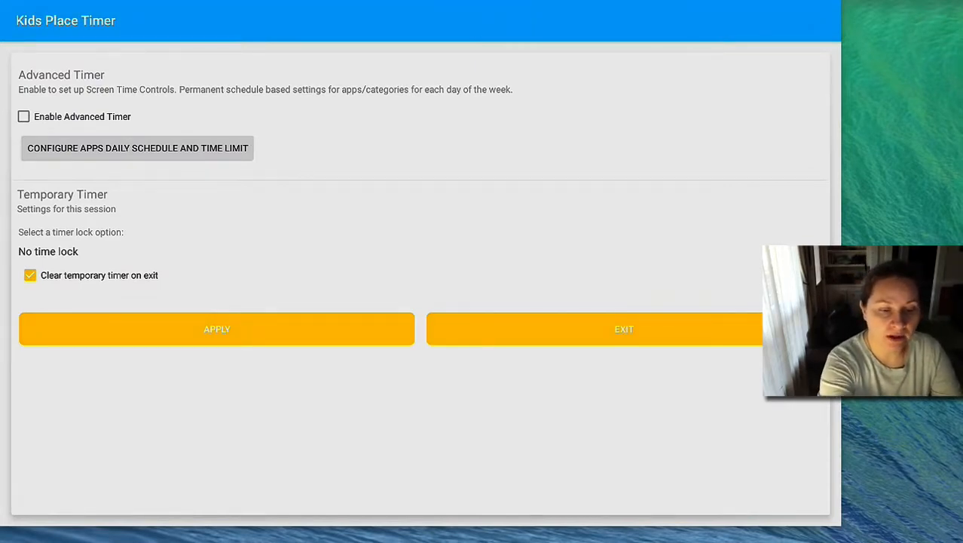
- Set the Temporary Timer lock option to 'Specify time in minutes'
click(48, 252)
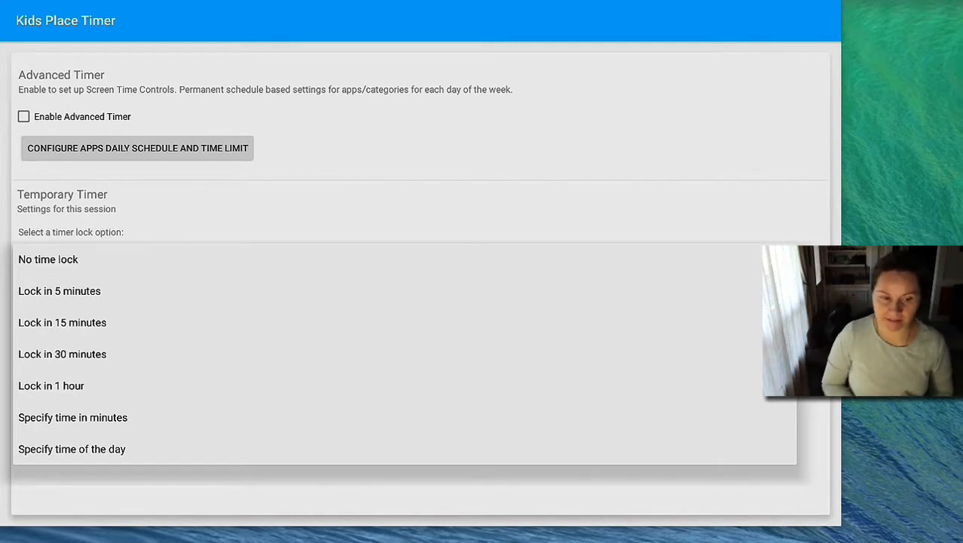
click(73, 418)
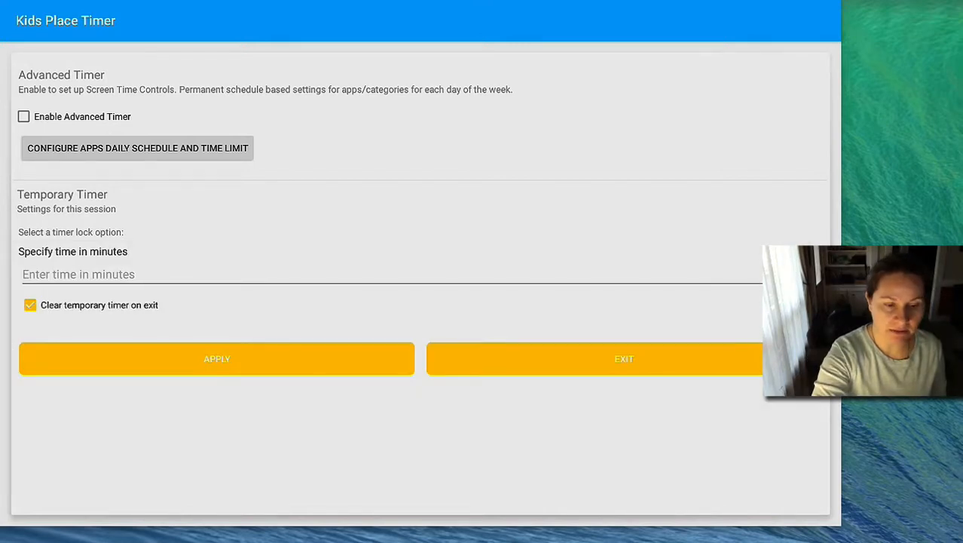